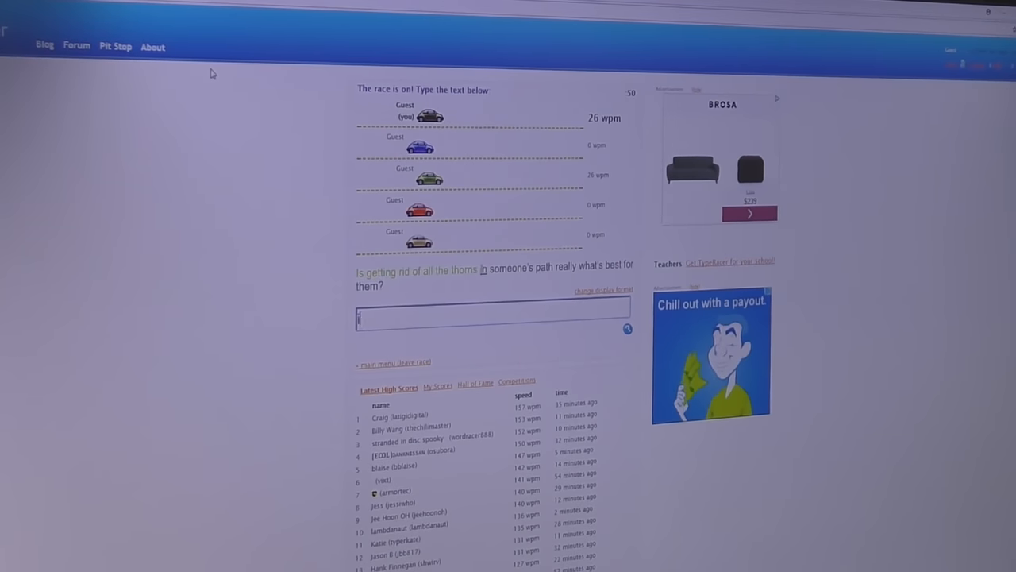
text(wh)
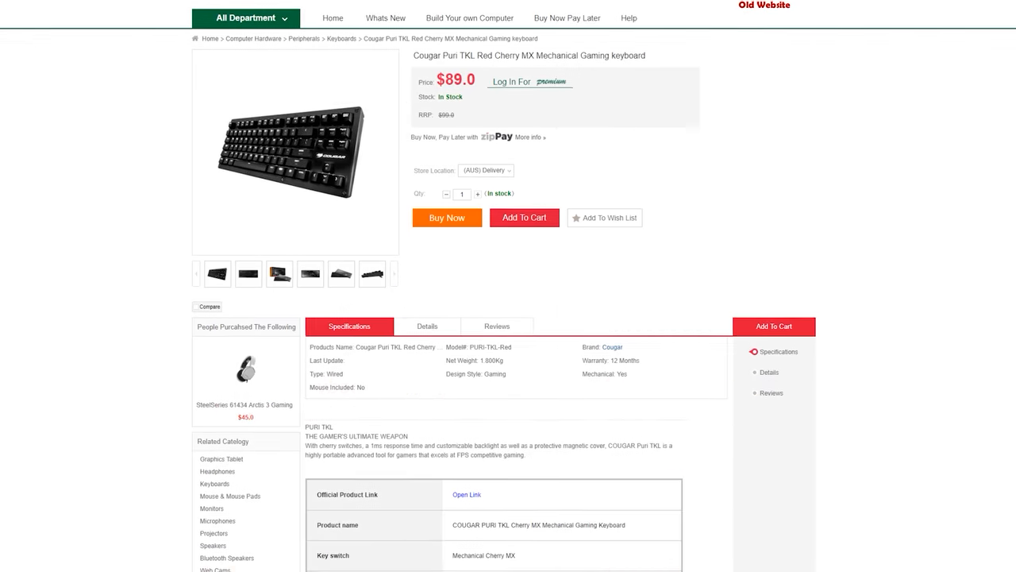
scroll(down, 3)
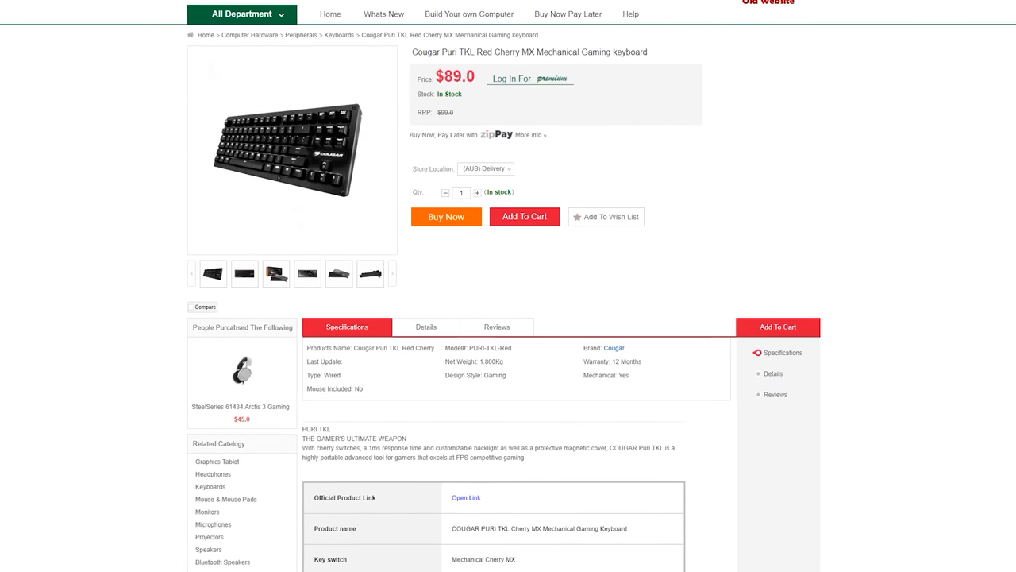